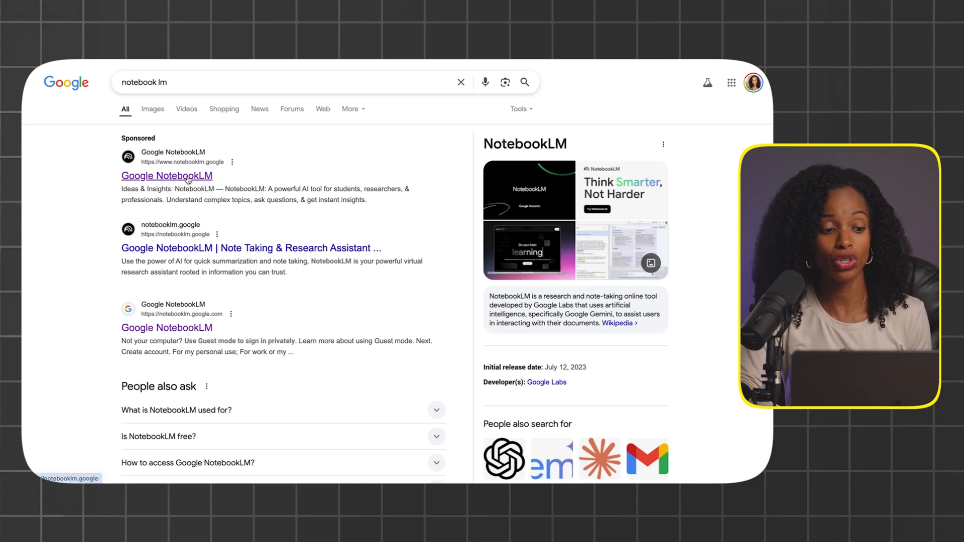
- Follow the NotebookLM search result and choose Try NotebookLM to reach the welcome page
left_click(167, 175)
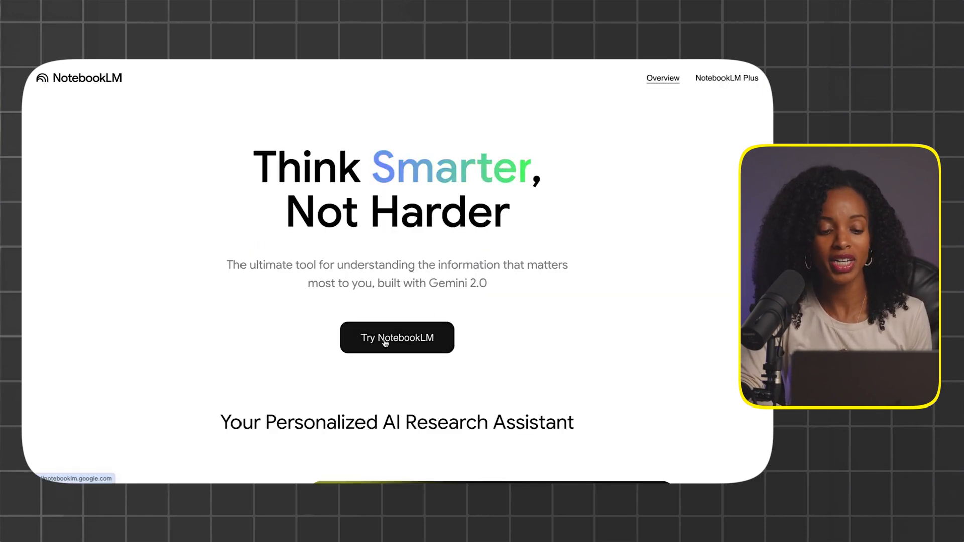
left_click(397, 337)
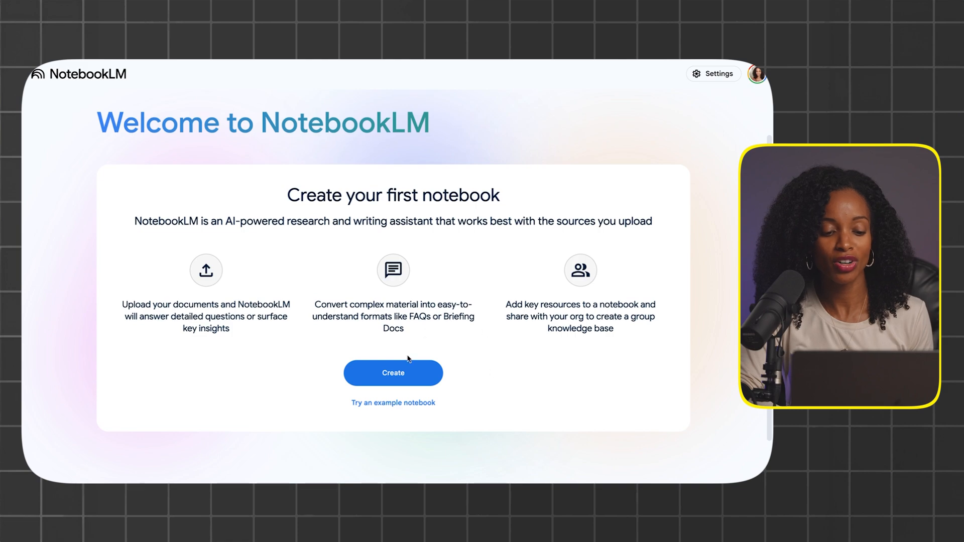
- Create a new, empty Untitled notebook from the welcome page
left_click(393, 372)
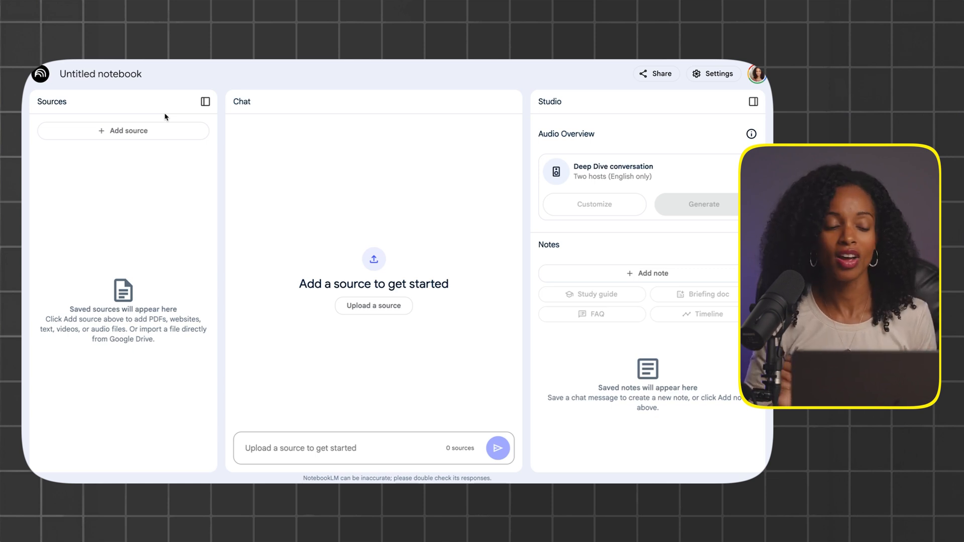
mouse_move(132, 132)
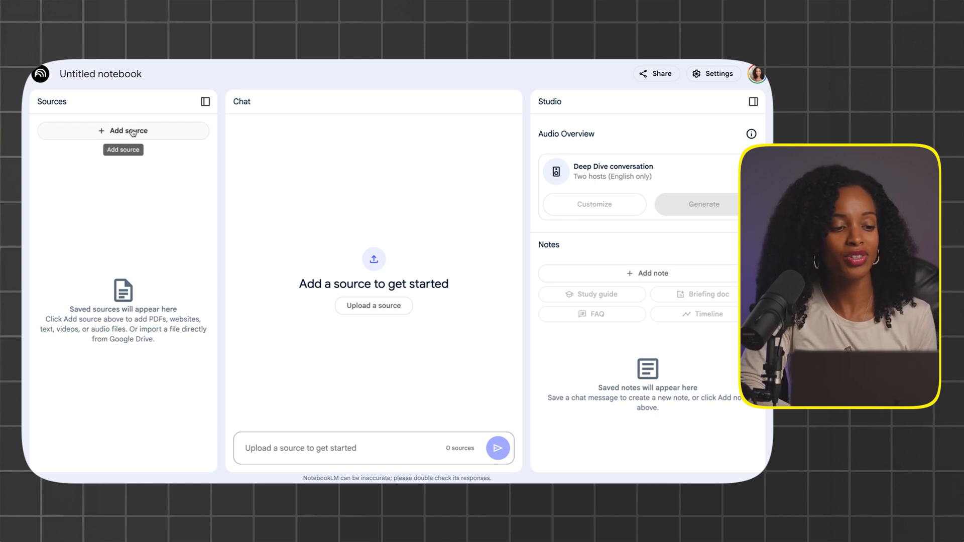
- Start adding a source and paste the marketing-plan text with SEO timeline and $18,000 budget
left_click(129, 130)
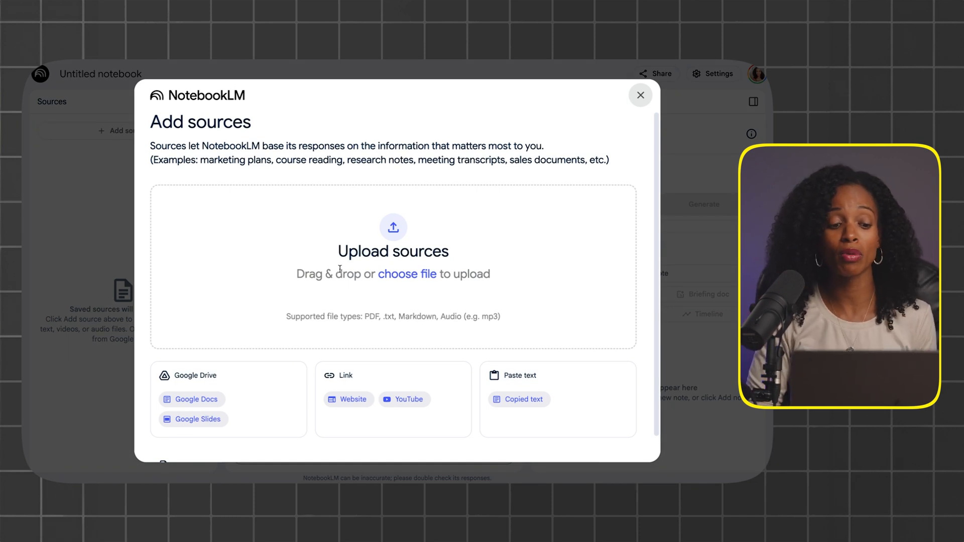
mouse_move(384, 310)
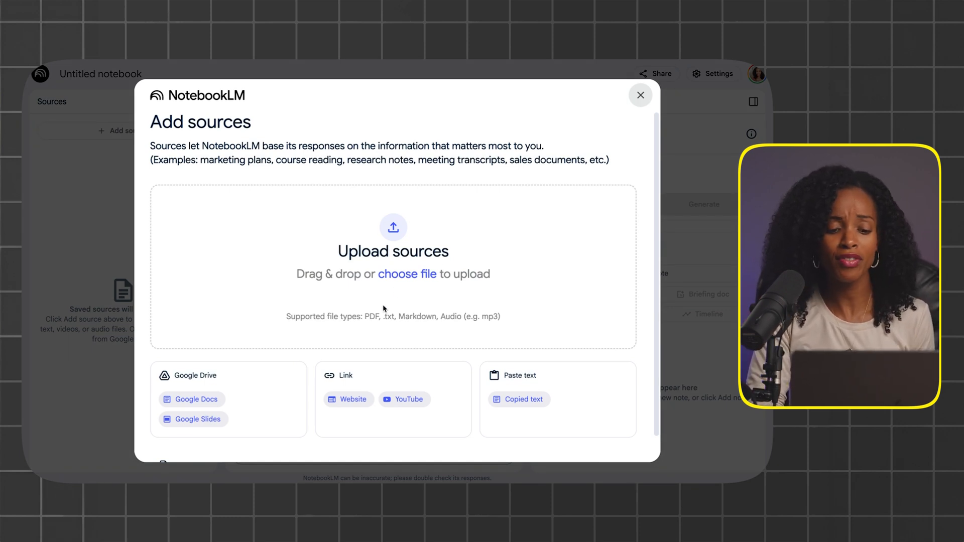
mouse_move(247, 396)
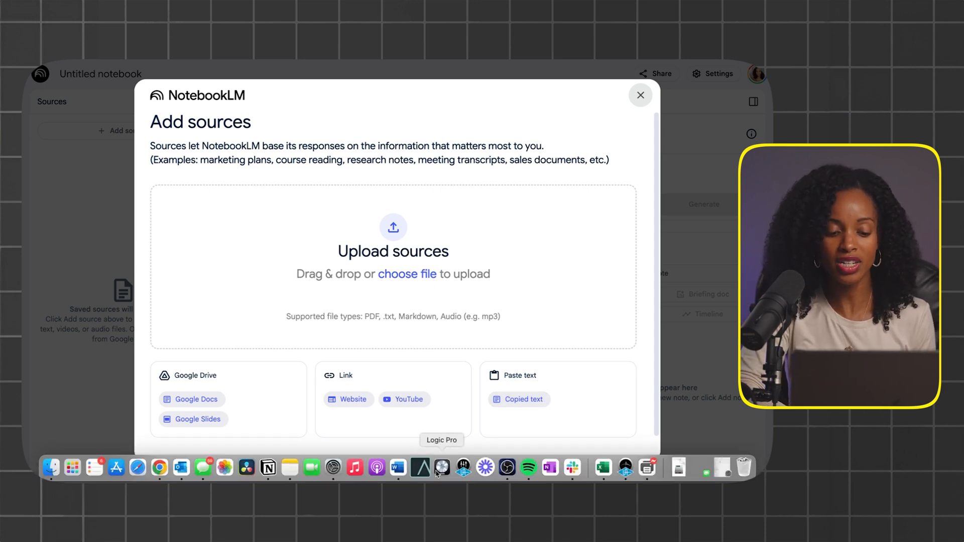
left_click(524, 400)
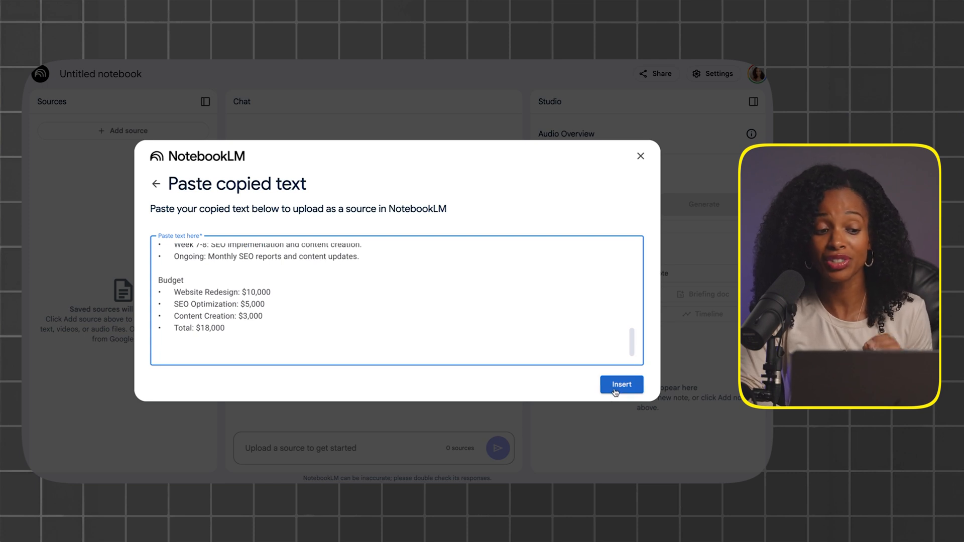
- Insert the pasted proposal text and the client brief as notebook sources
left_click(620, 384)
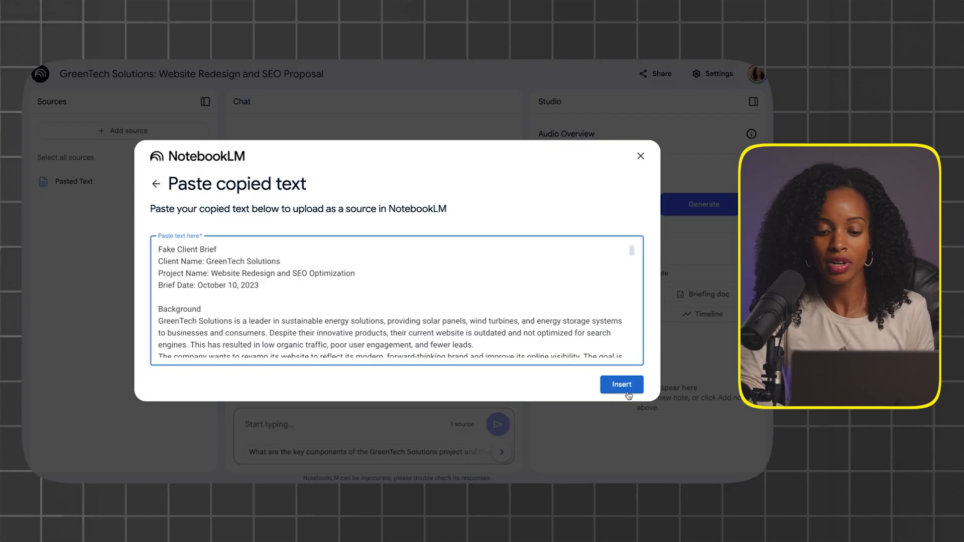
left_click(622, 384)
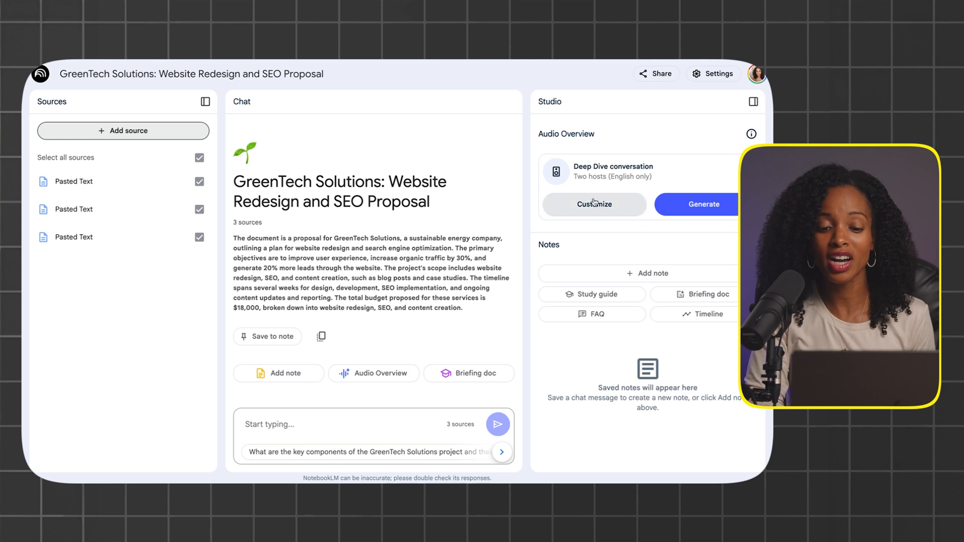
- Customize the Audio Overview focus: act as an AI consultant analysing all client files in depth for the meeting
left_click(594, 205)
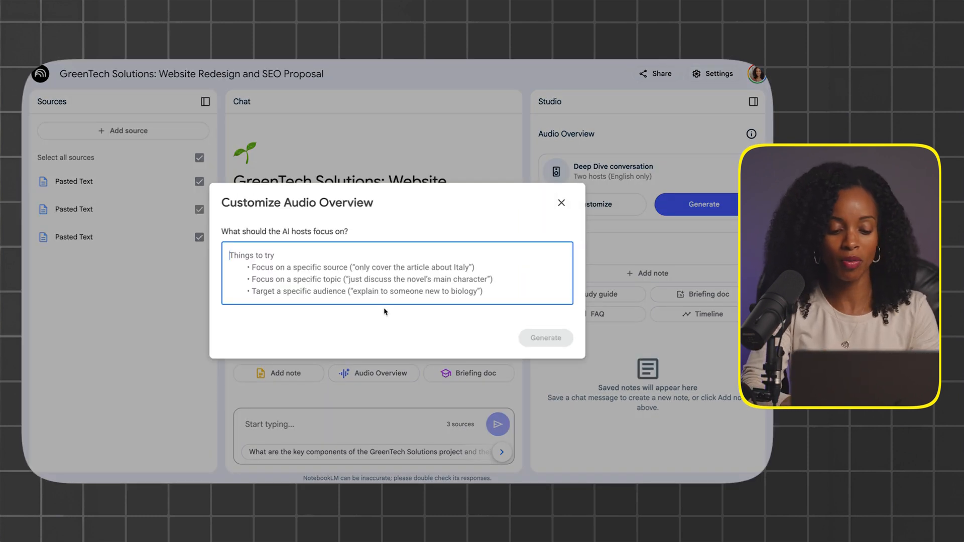
type("You are an amazing AI consultant and you have file")
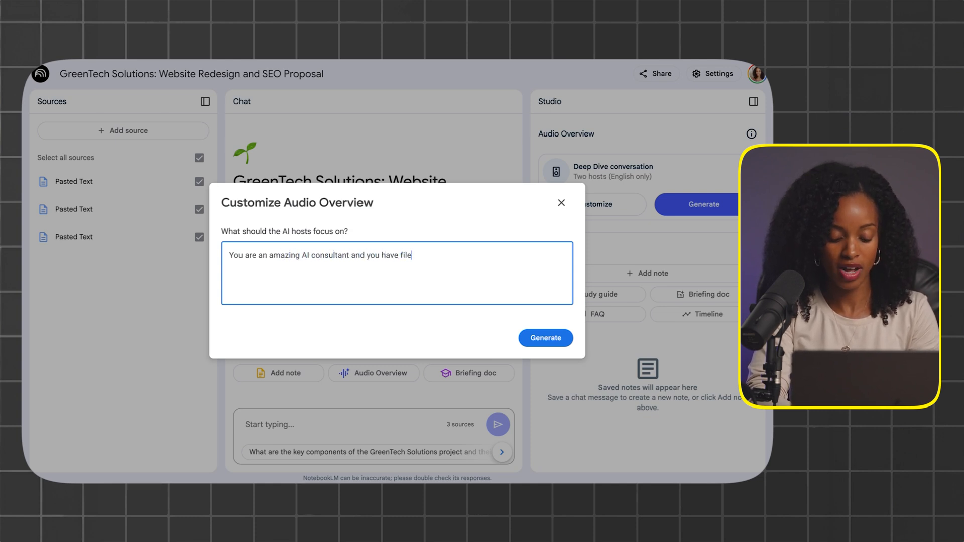
type("these")
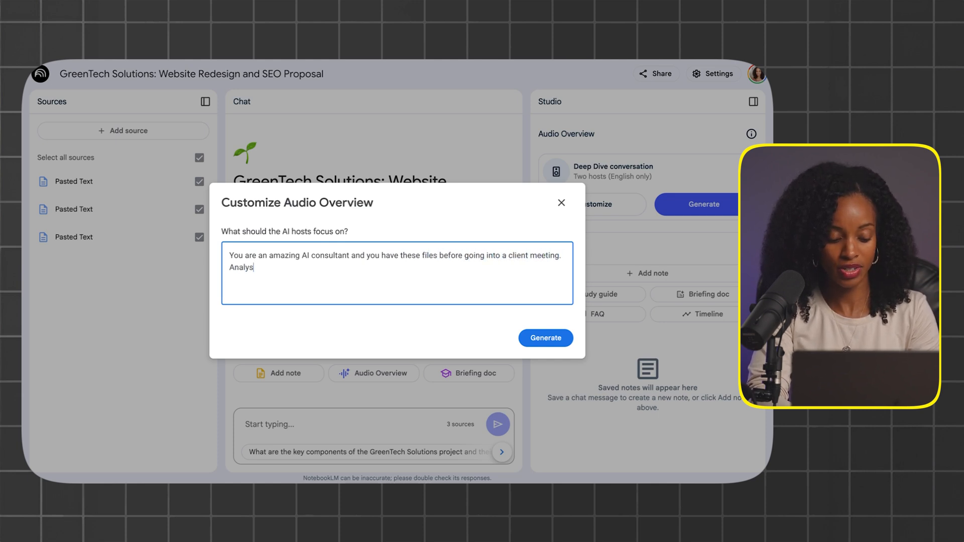
type("ze them all and")
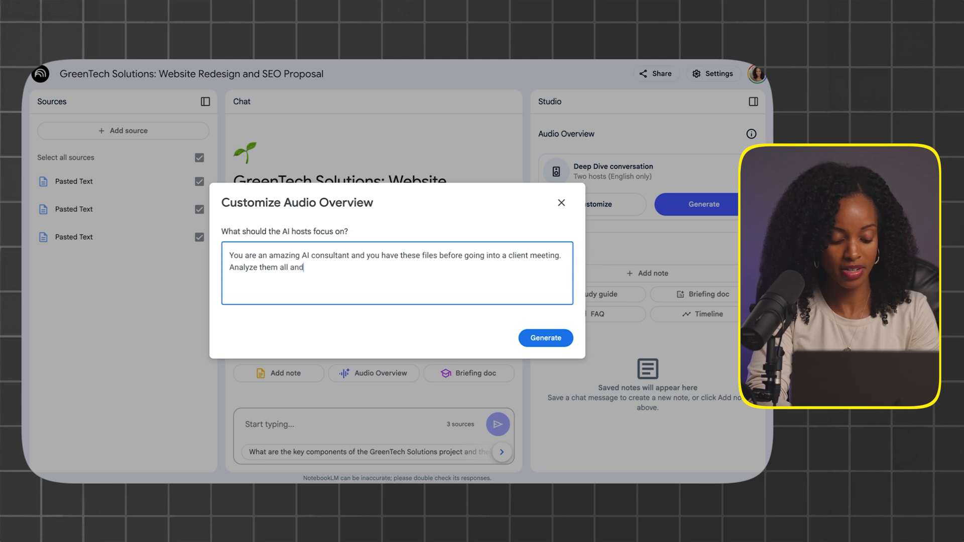
type("make sure to dive deep into the specif")
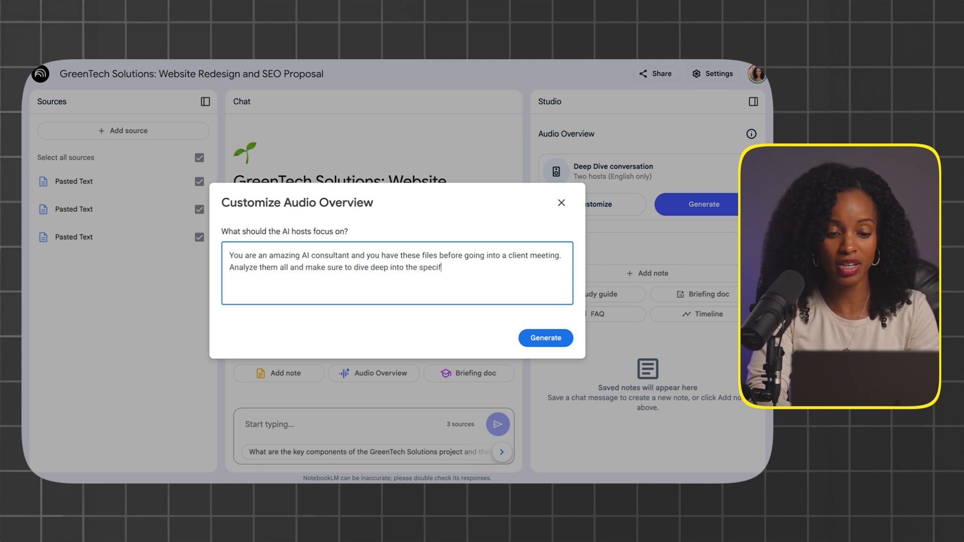
type("ics of the client so I can prepare m")
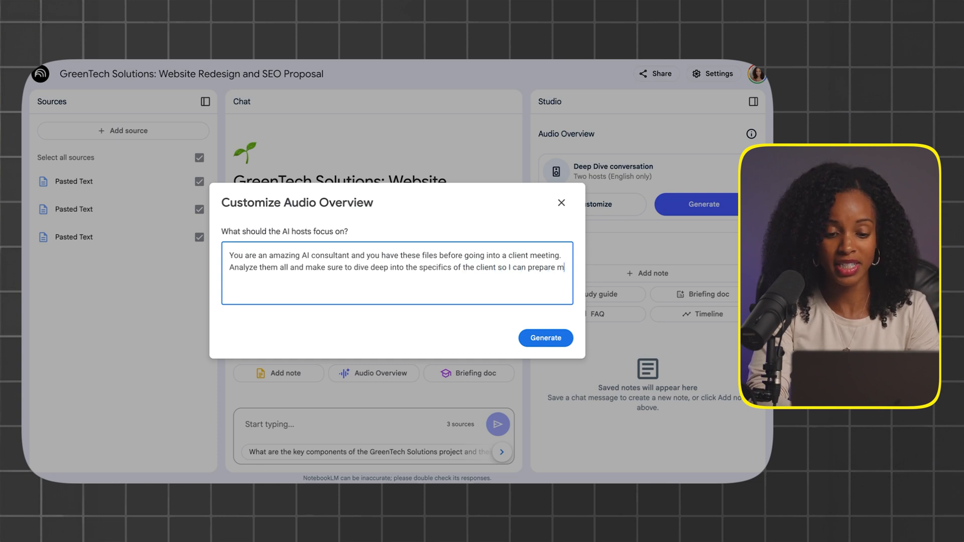
type("yself for this m")
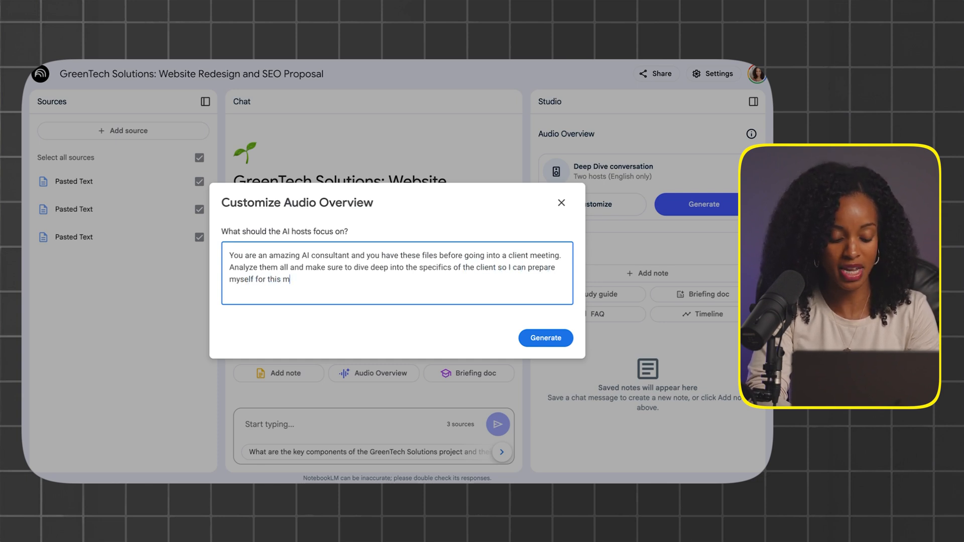
type("eeting.")
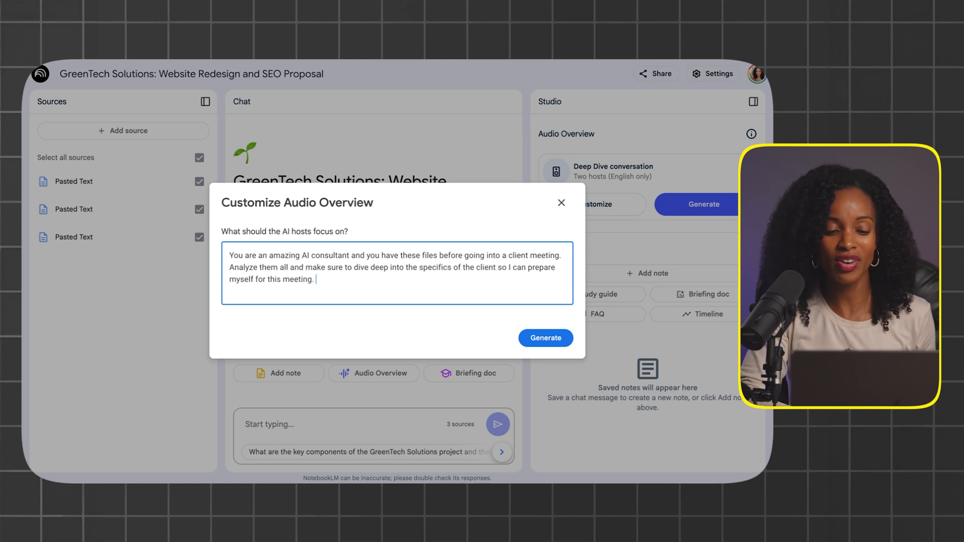
- Generate the audio overview, play it briefly and pause at 00:25, then move to the chat box
left_click(546, 338)
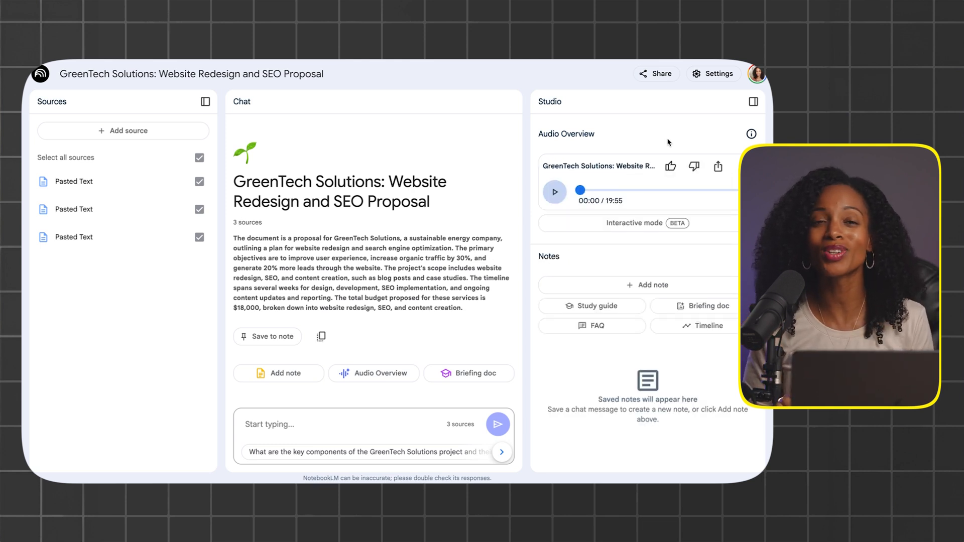
left_click(555, 192)
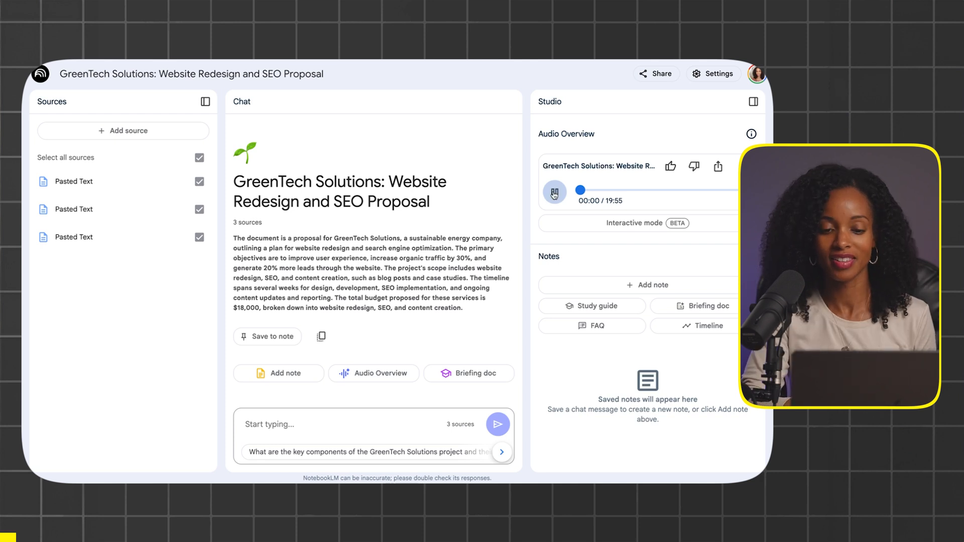
left_click(555, 191)
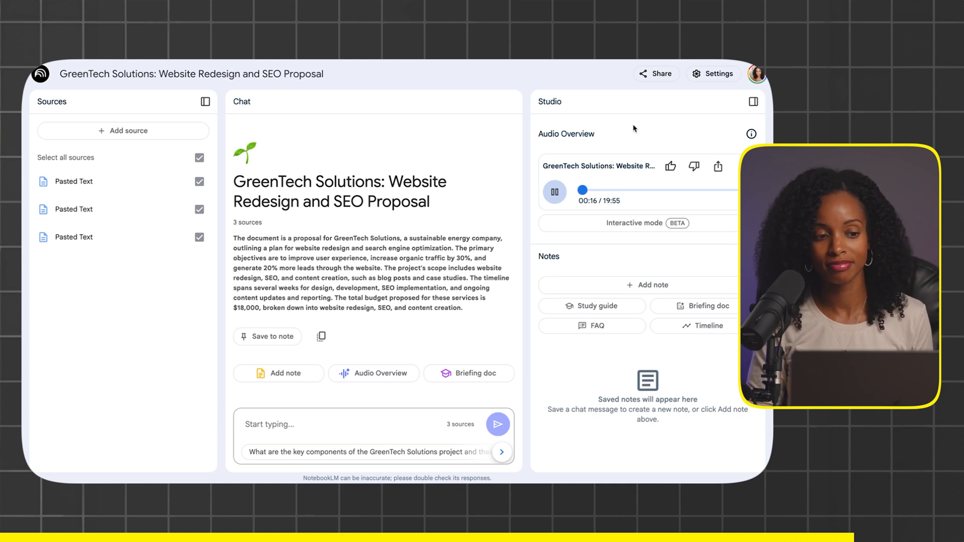
left_click(555, 192)
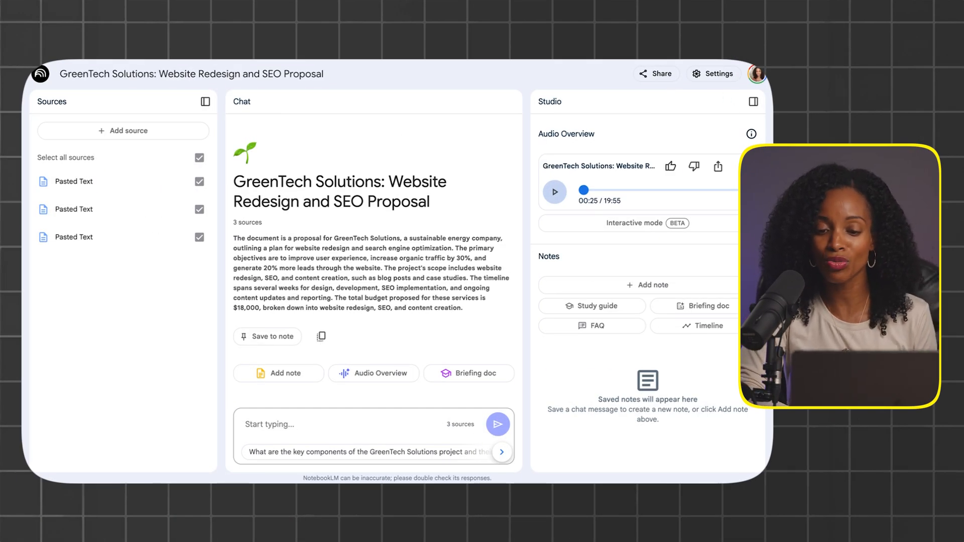
left_click(717, 167)
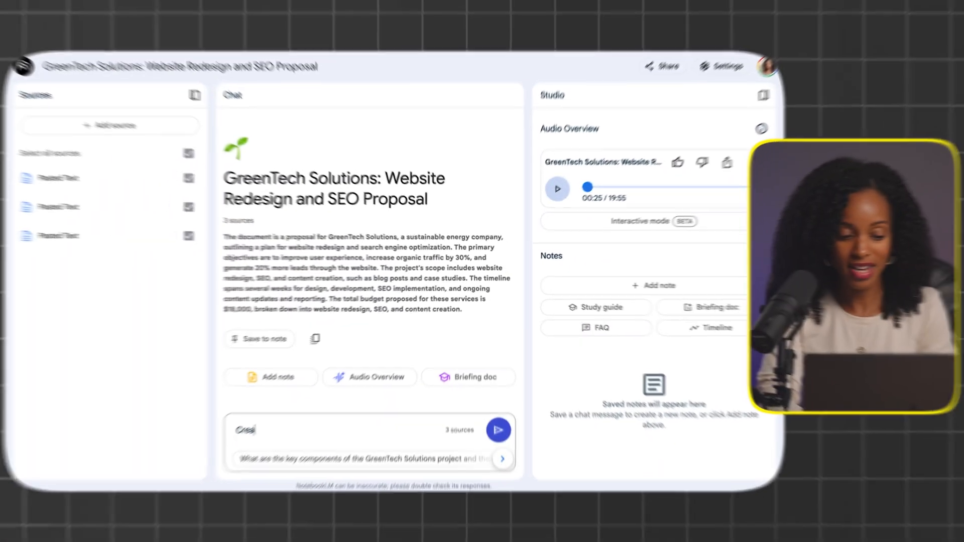
- Ask chat for a client-call meeting agenda with top three topics and save the reply as a note
type("Create a meeting agenda for my upcoming client call. What are the top 3")
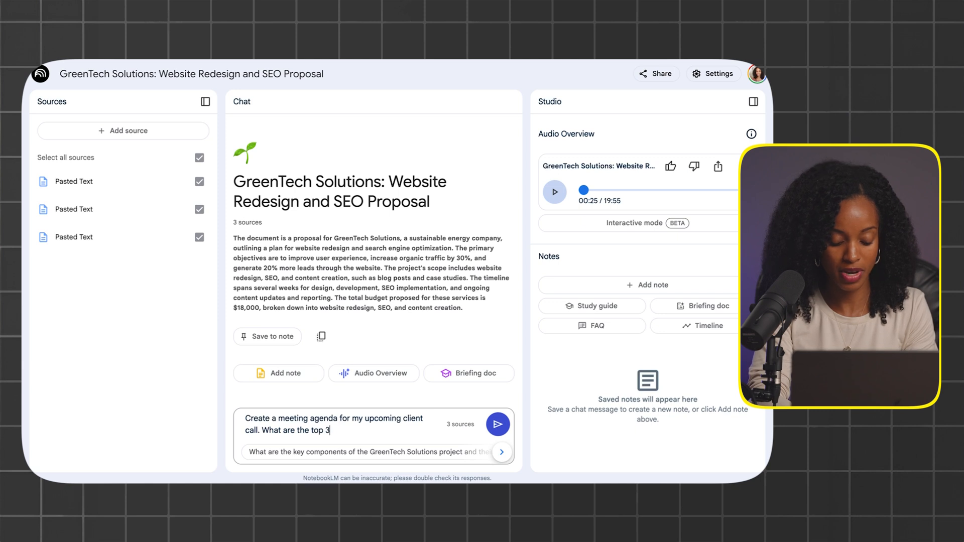
type("topics that we should discuss in this meeting?")
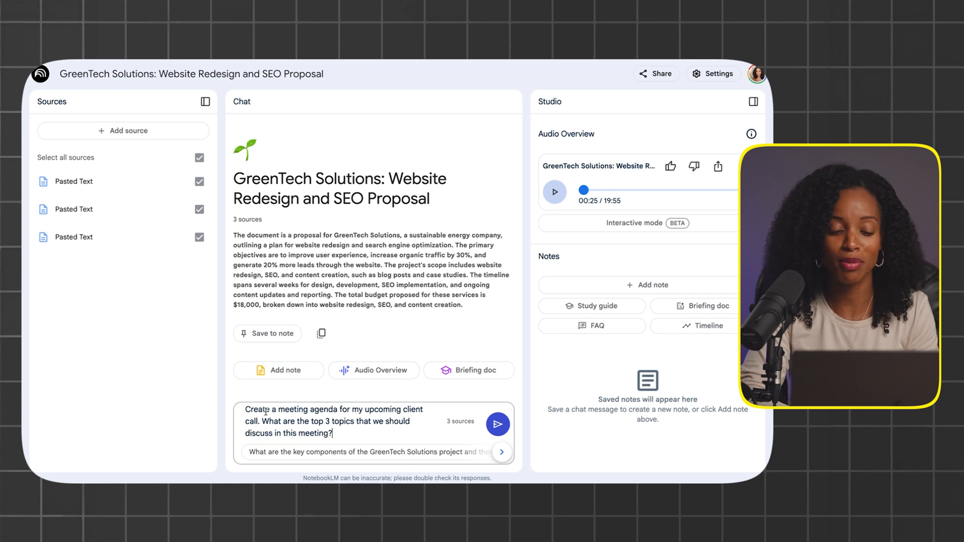
left_click(498, 424)
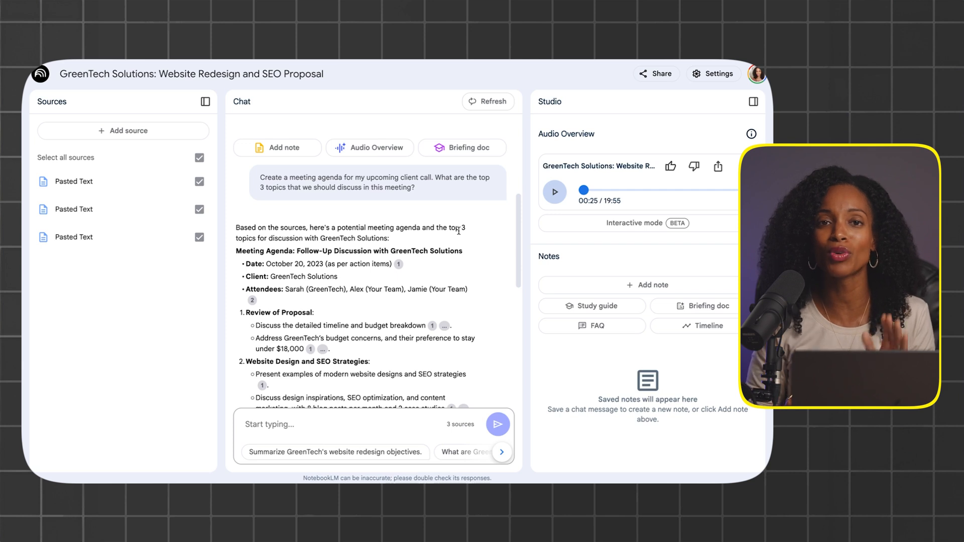
scroll("down", 3)
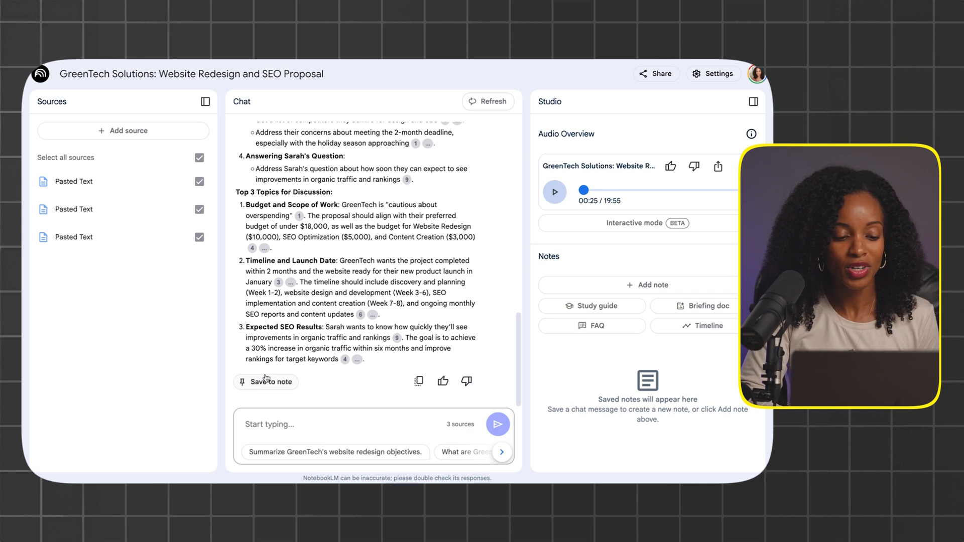
left_click(267, 382)
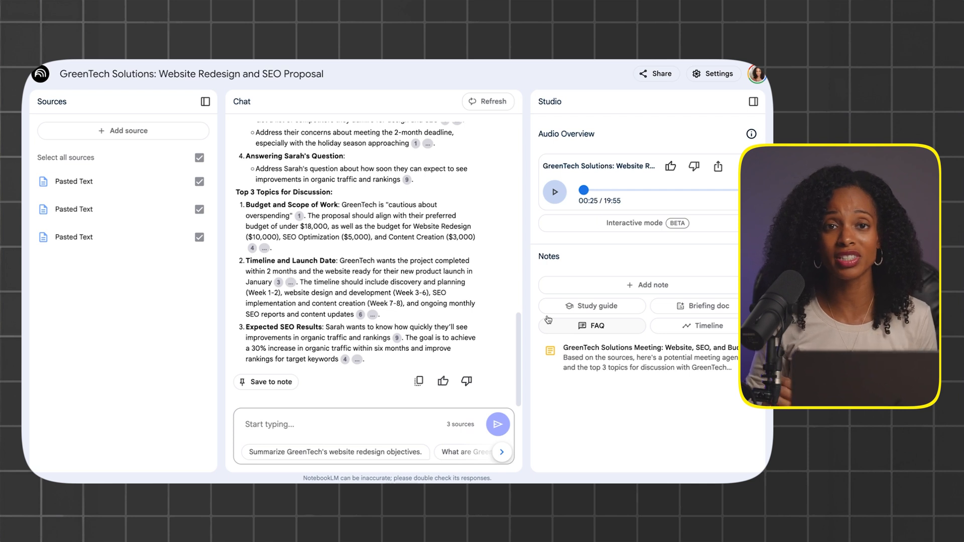
- Ask chat what budget questions and timeline concerns the client might raise, and read the answer
type("What questions mi")
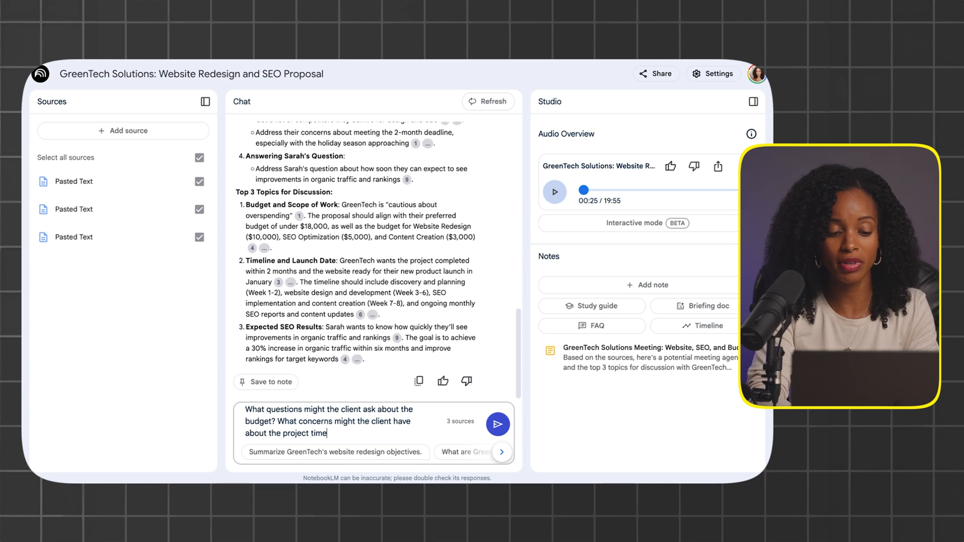
left_click(498, 424)
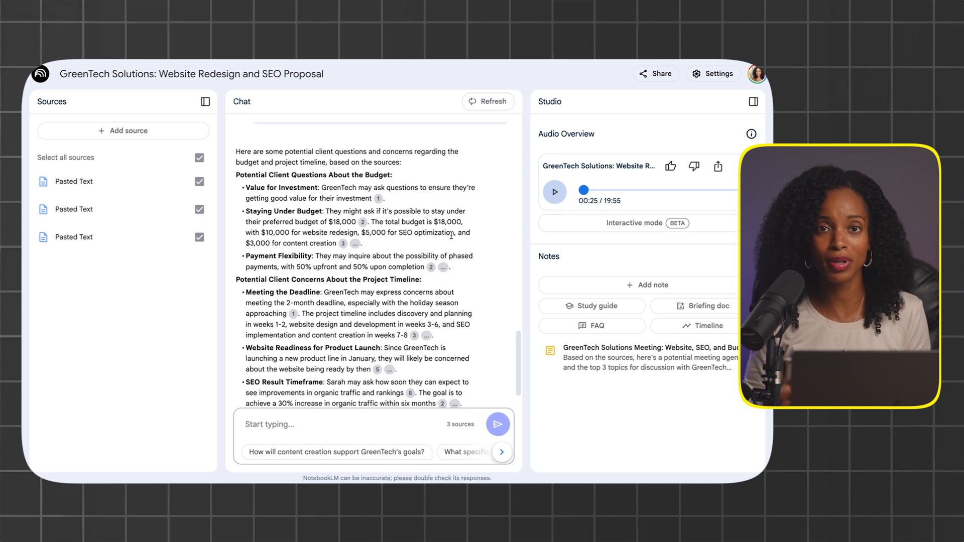
scroll("down", 3)
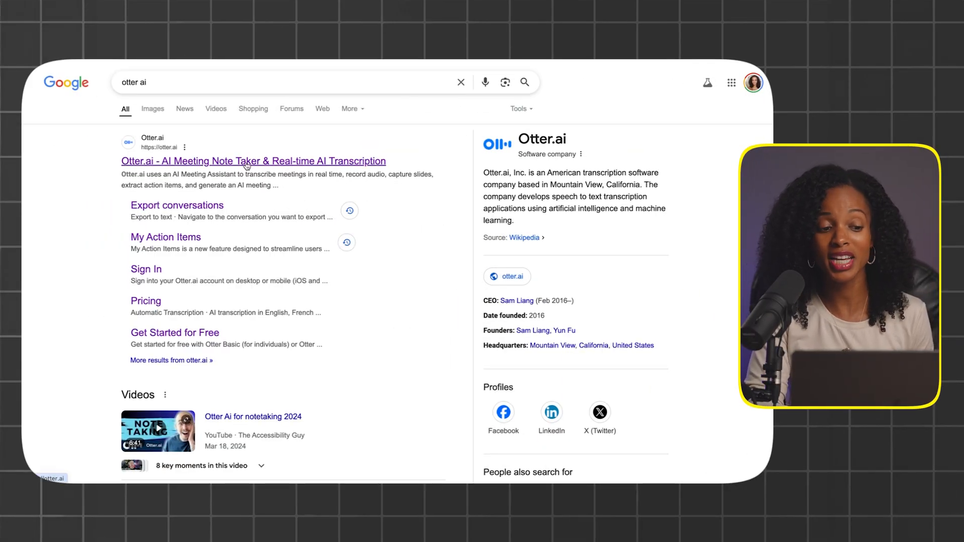
- Go to the Otter.ai website from the search results
left_click(243, 161)
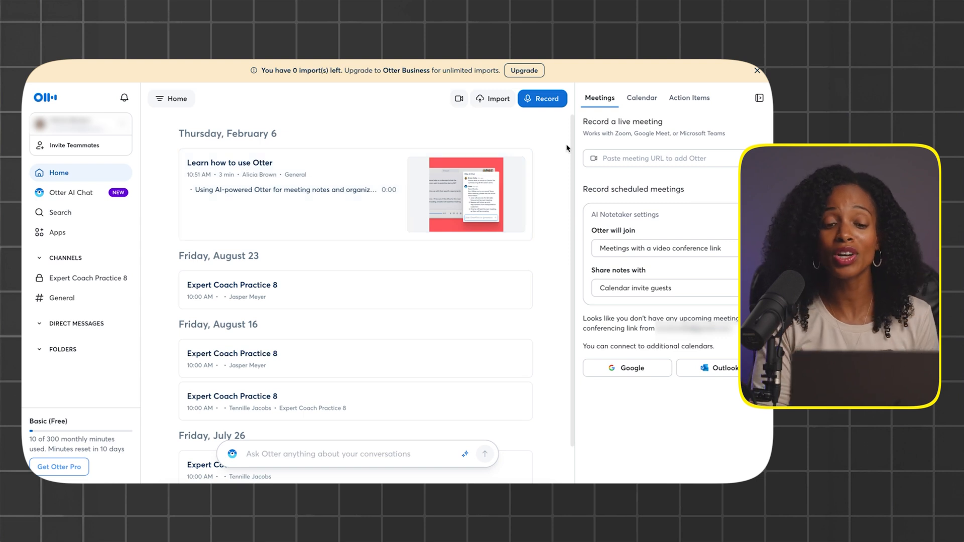
mouse_move(542, 160)
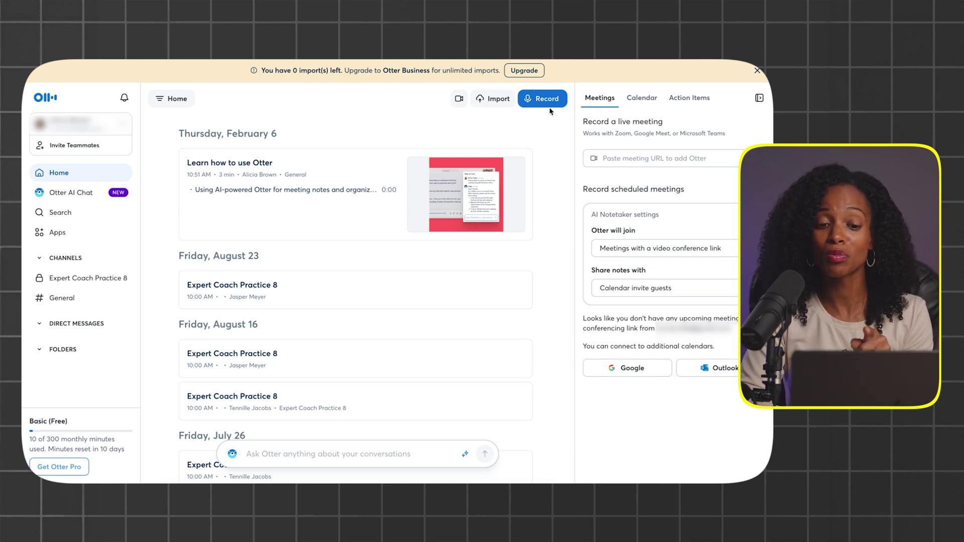
- Record a short meeting note in Otter.ai and open today's new Note transcript
left_click(543, 98)
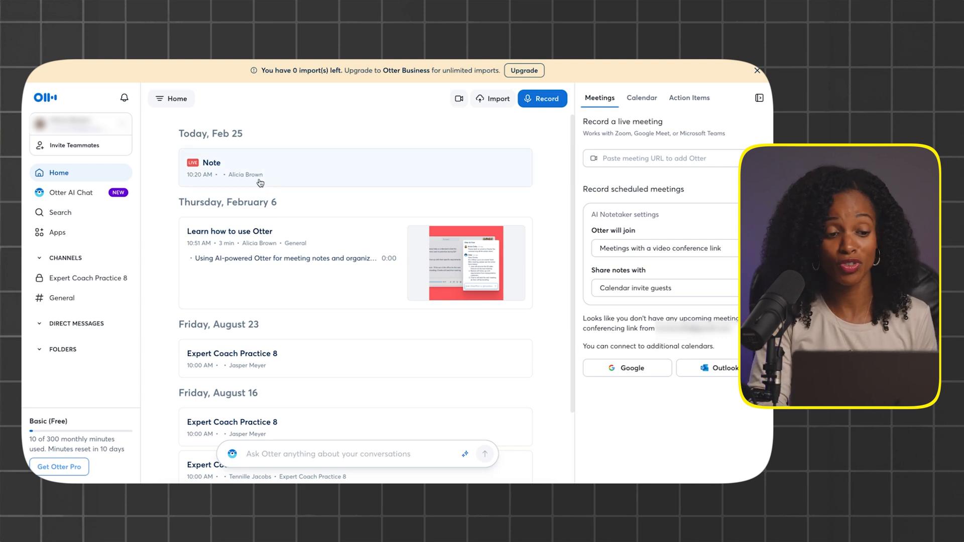
left_click(211, 163)
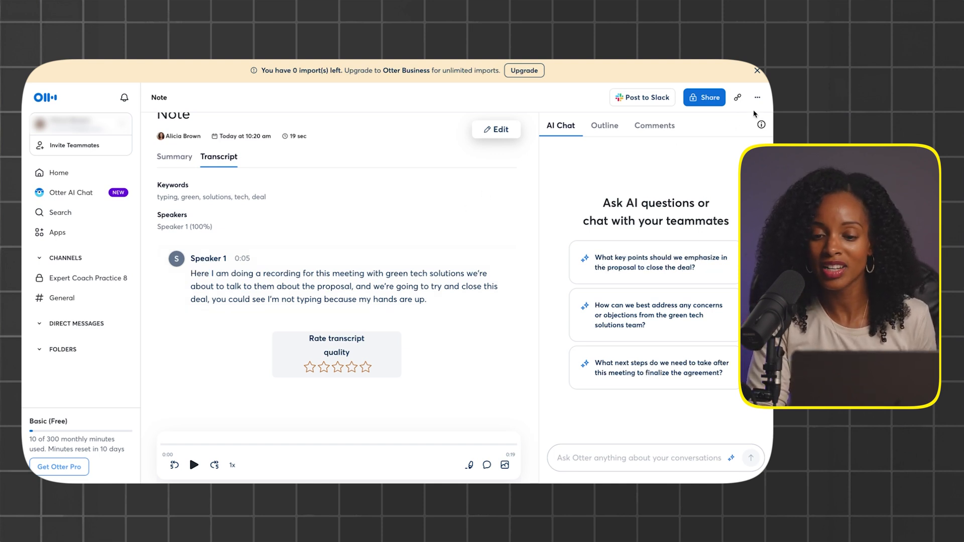
- Export the Otter.ai note's transcript in txt format via the more-actions menu
left_click(757, 98)
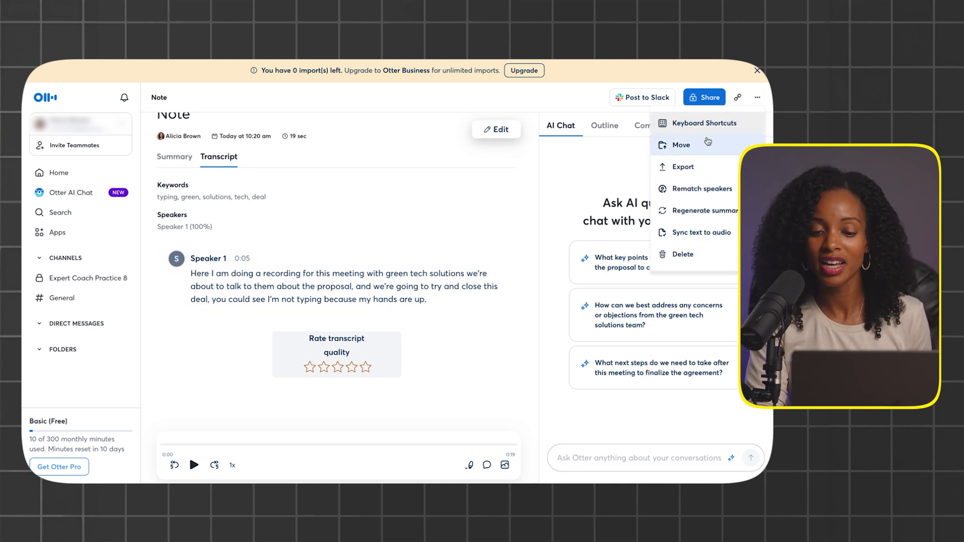
left_click(683, 167)
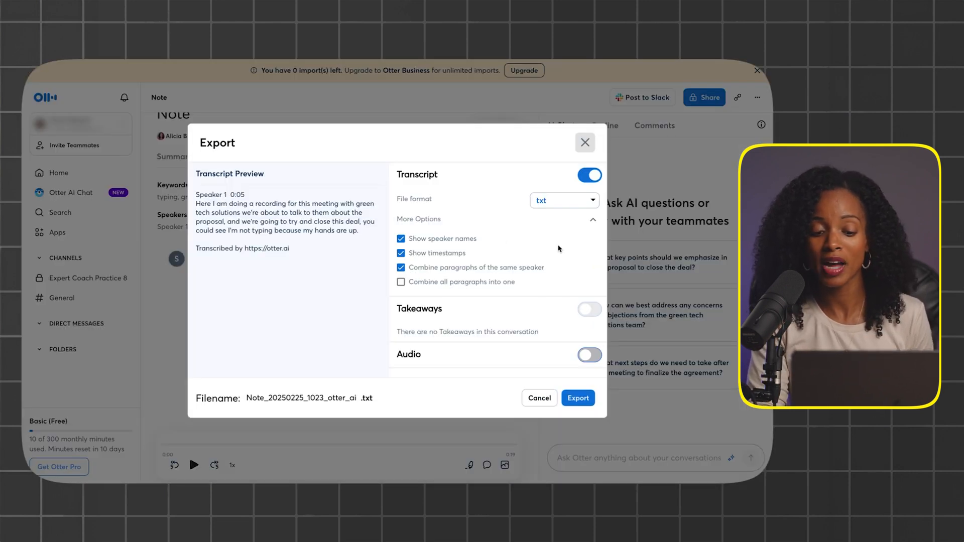
left_click(585, 143)
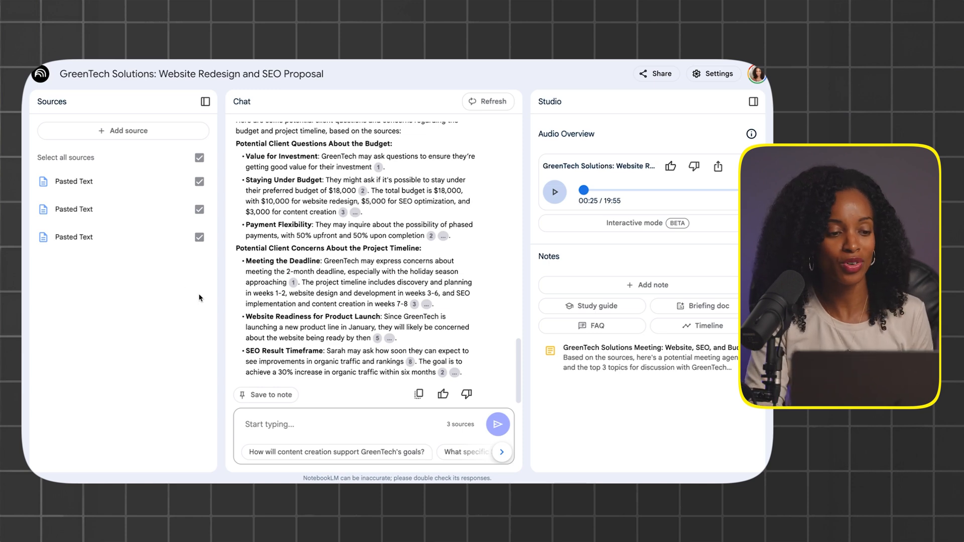
- Add the pasted Otter.ai transcript as a Copied text source, making four sources
left_click(123, 131)
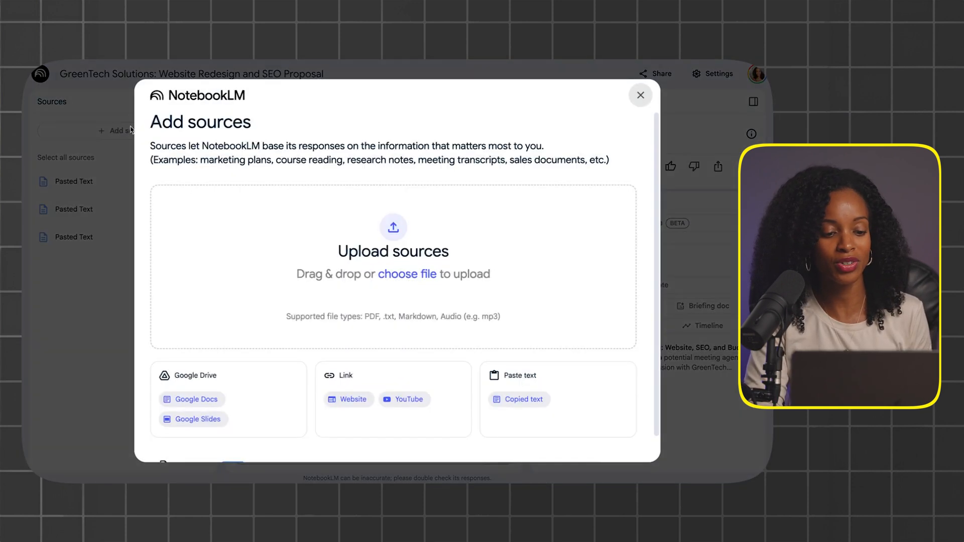
left_click(518, 400)
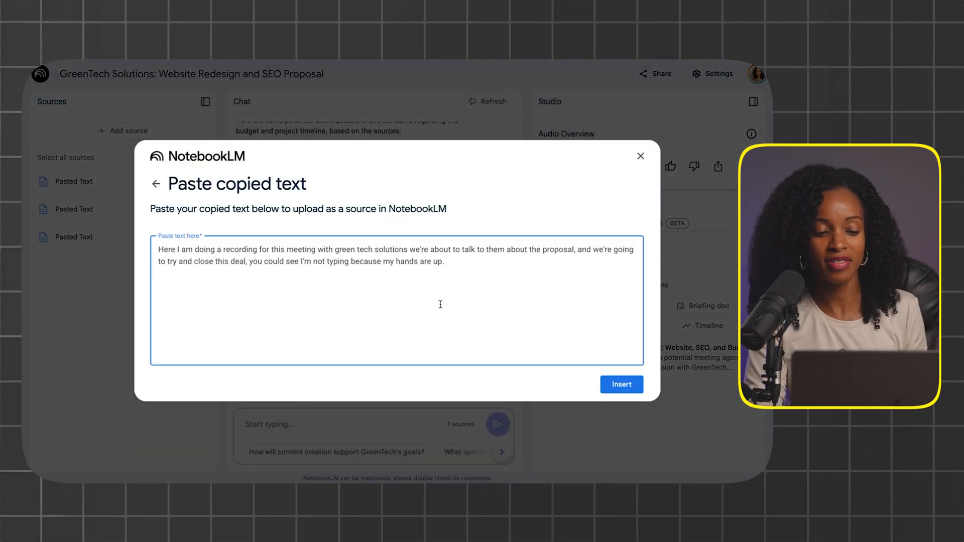
left_click(621, 384)
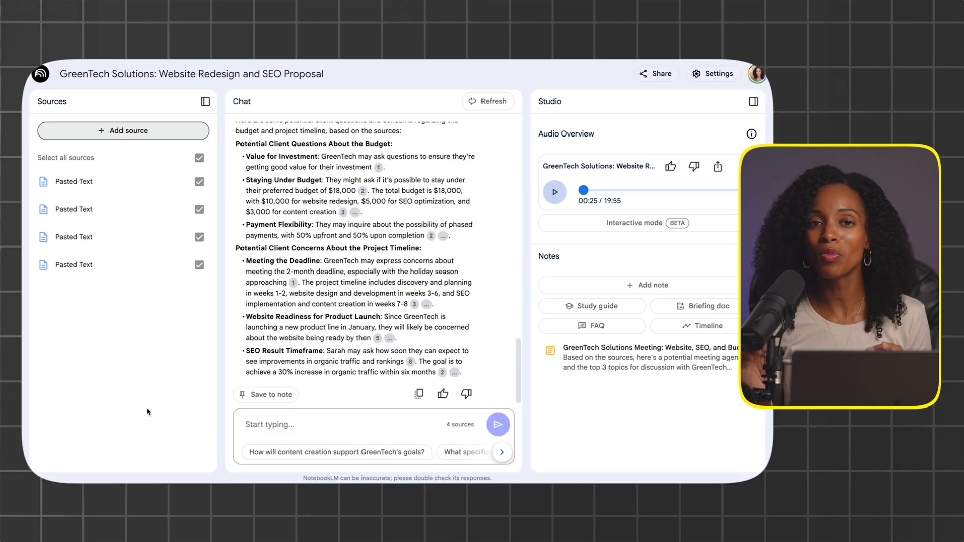